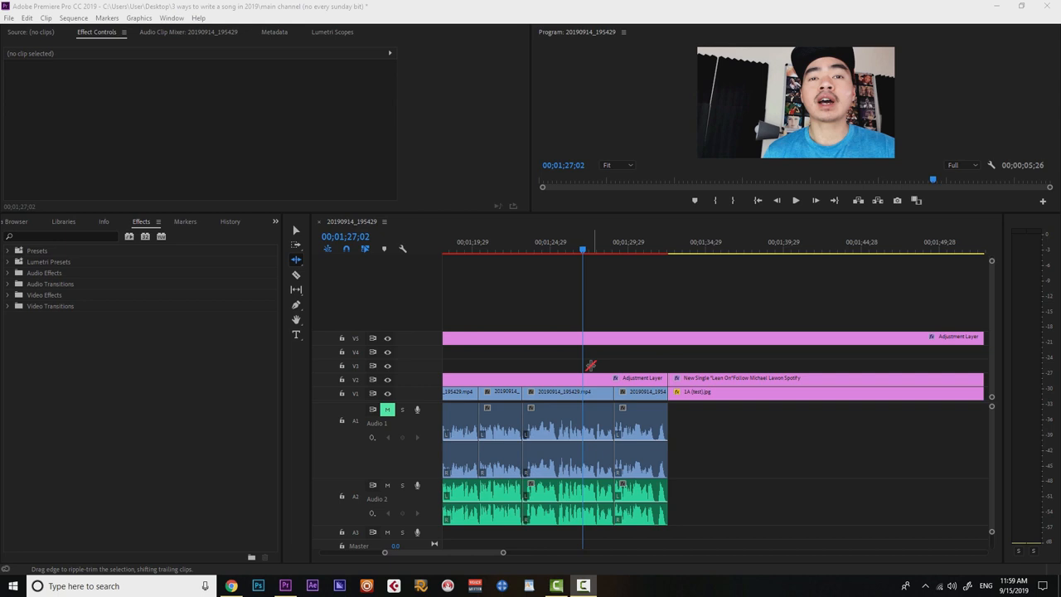
pyautogui.moveTo(557, 404)
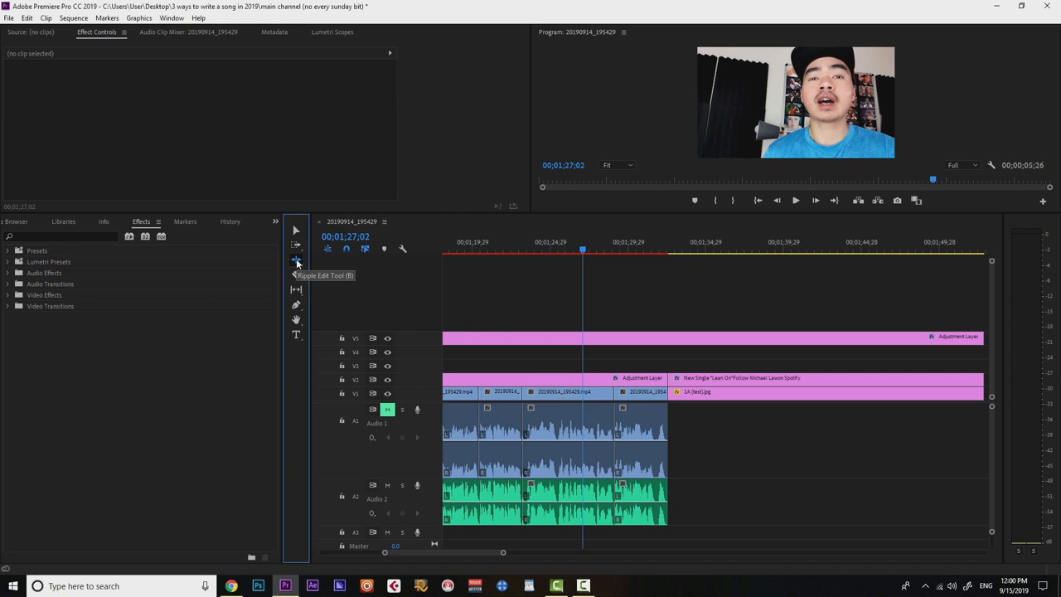
# Toggle sync lock on for the audio and video tracks in the timeline headers
pyautogui.click(295, 258)
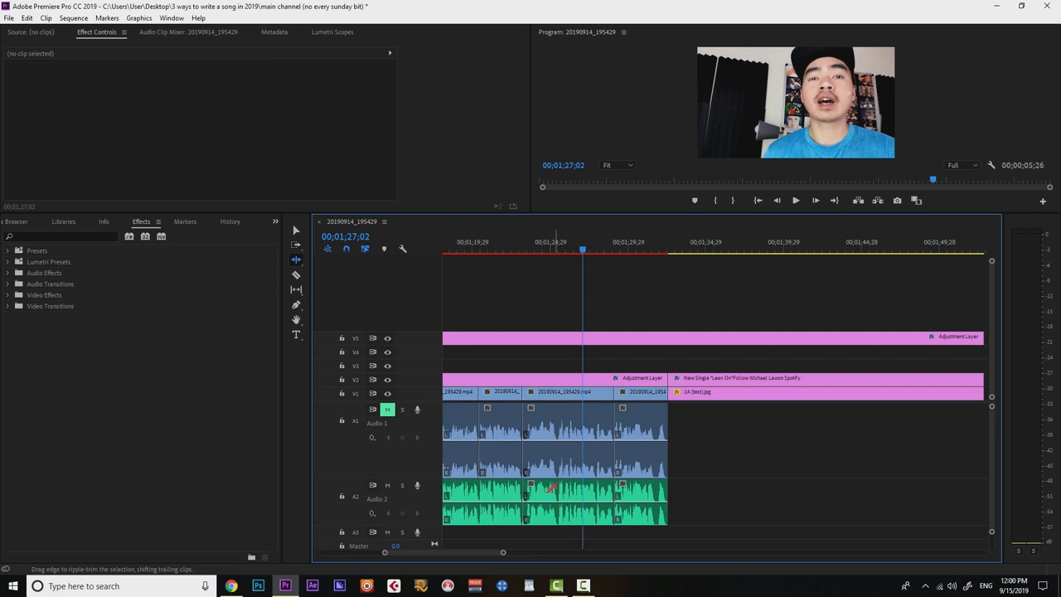
pyautogui.moveTo(373, 485)
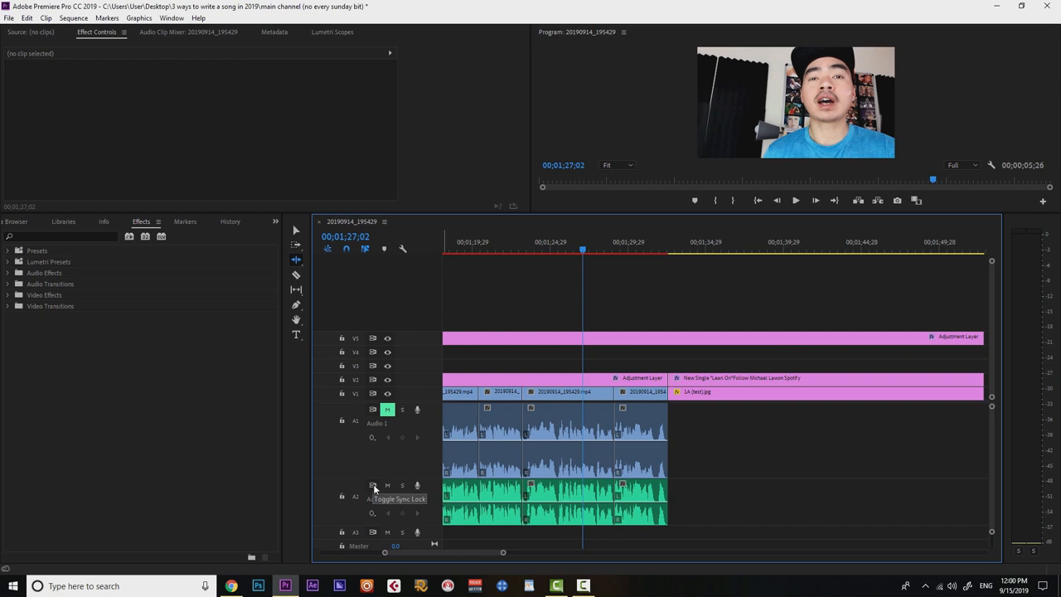
pyautogui.moveTo(385, 446)
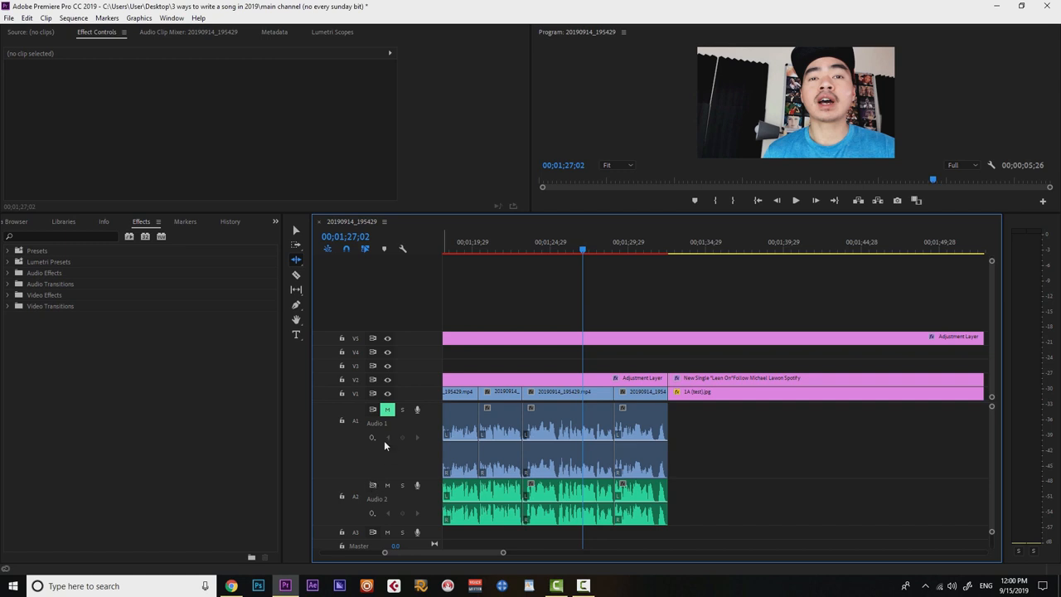
pyautogui.moveTo(372, 394)
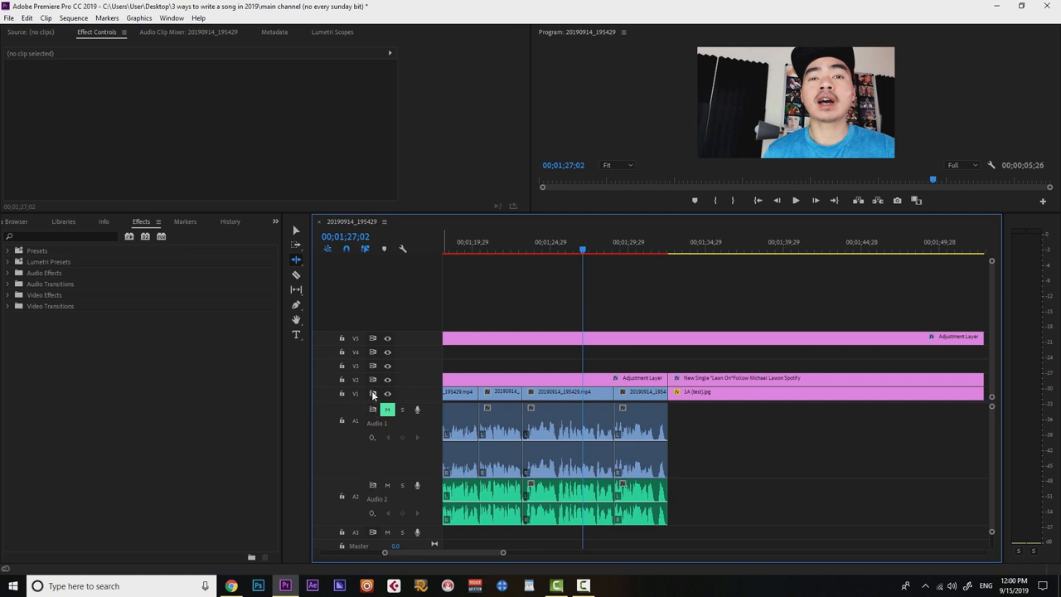
pyautogui.moveTo(373, 358)
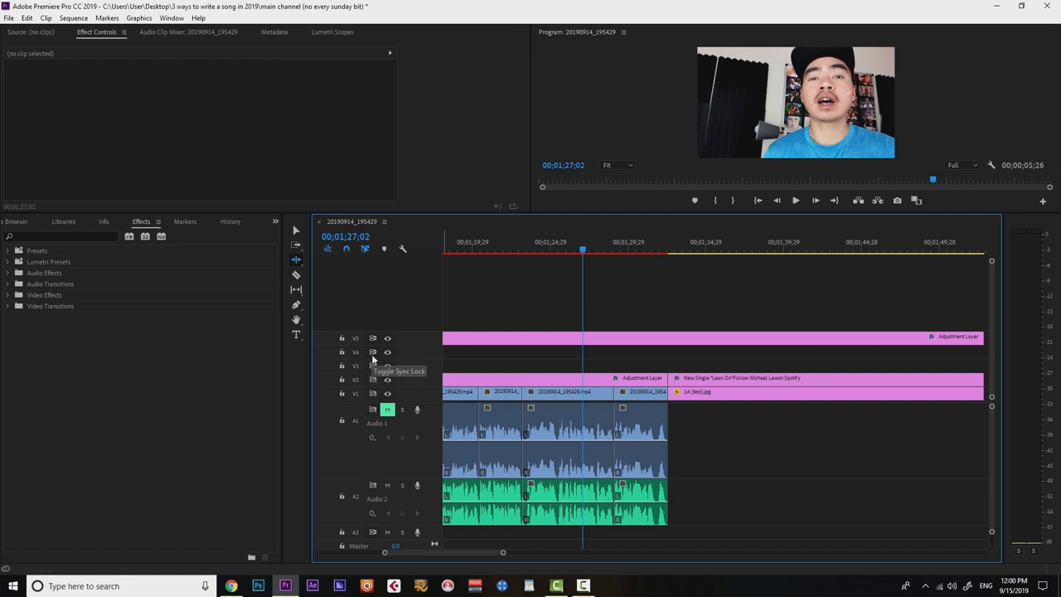